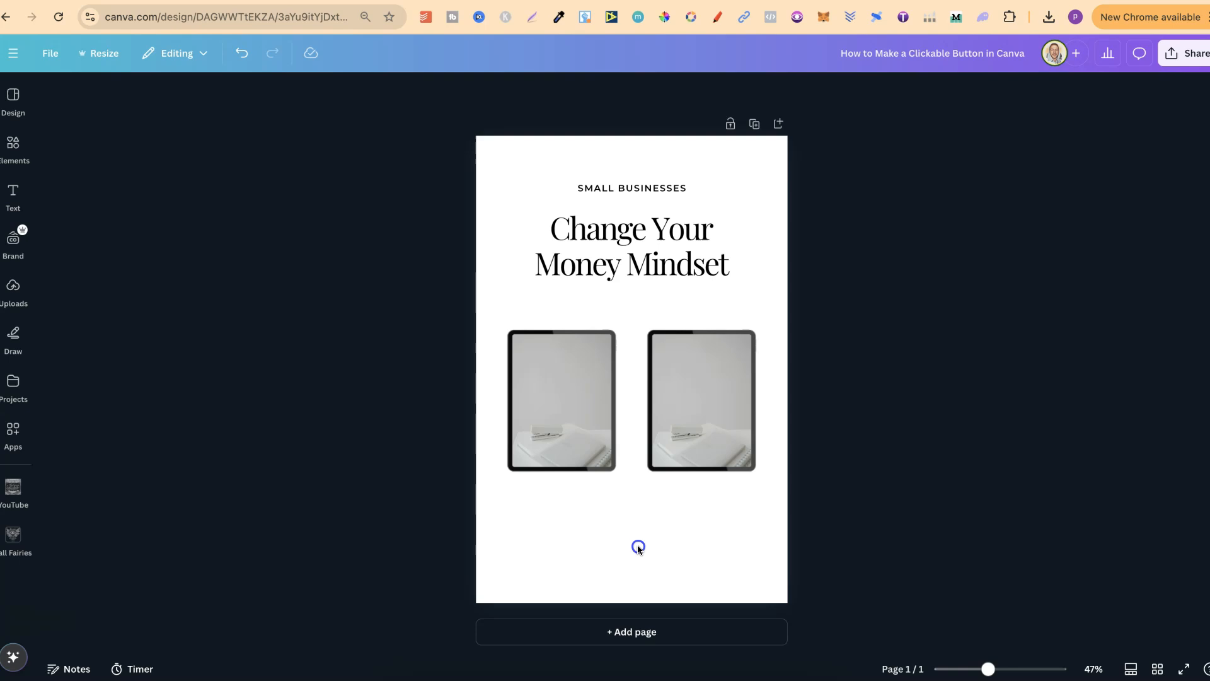
Step: Insert a plain grey square from Elements > Shapes onto the poster page
click(637, 548)
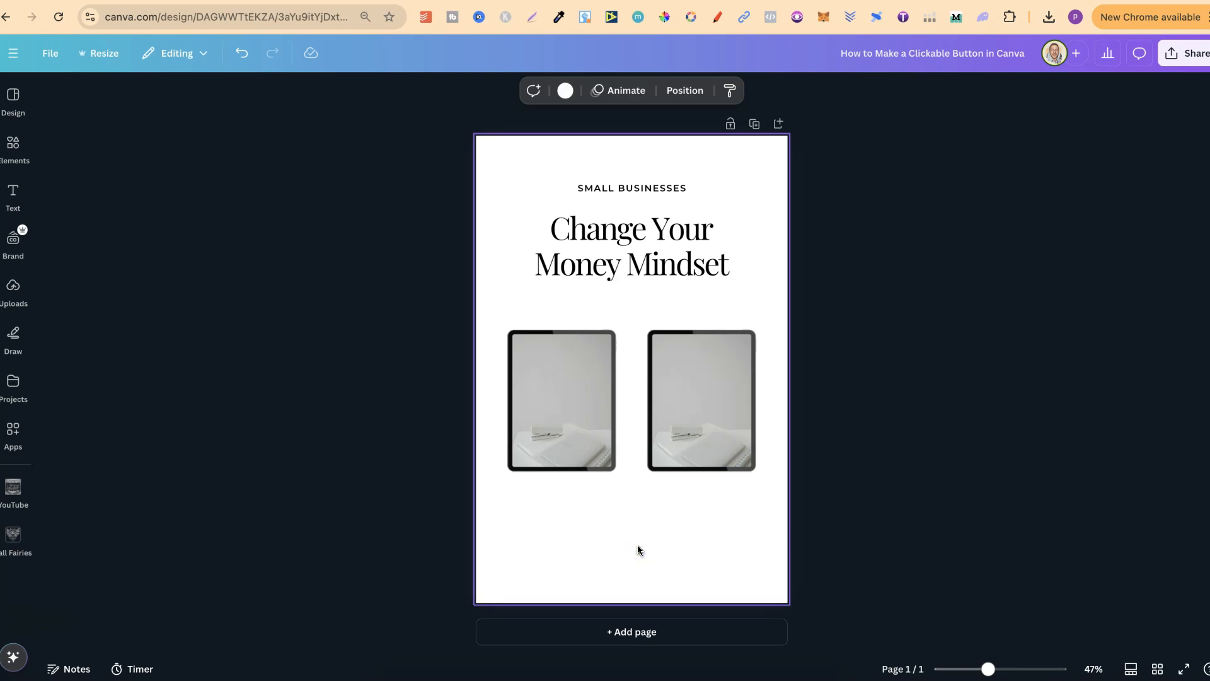
click(631, 373)
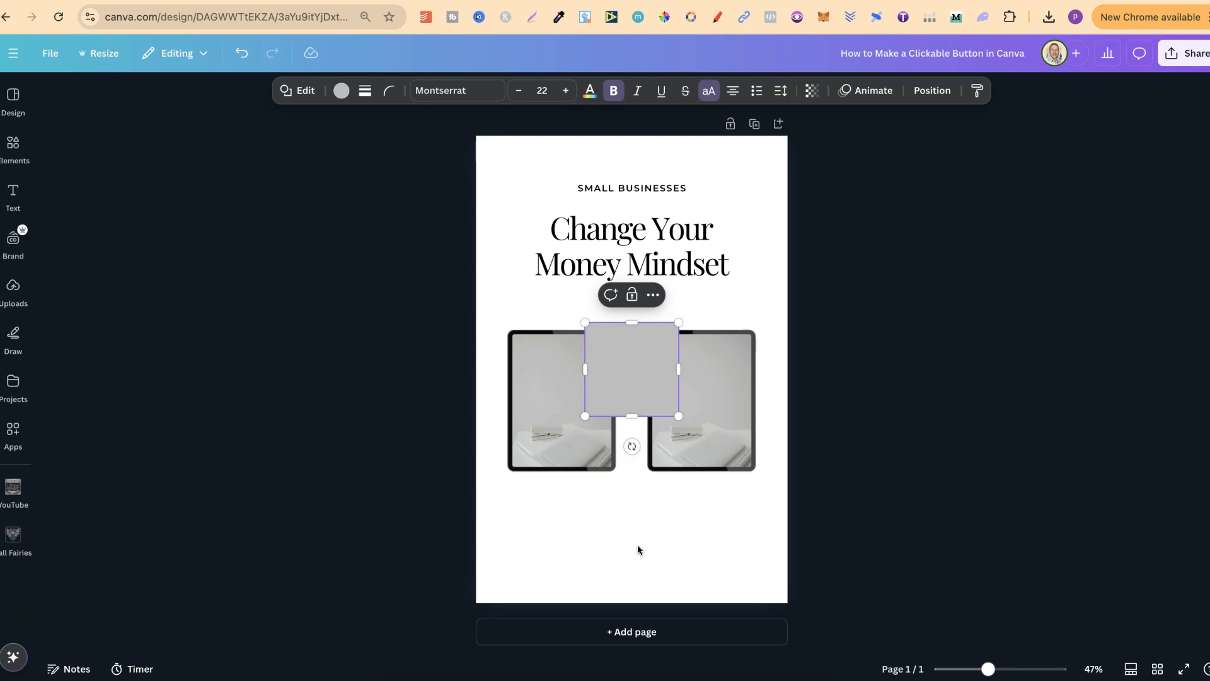
click(12, 146)
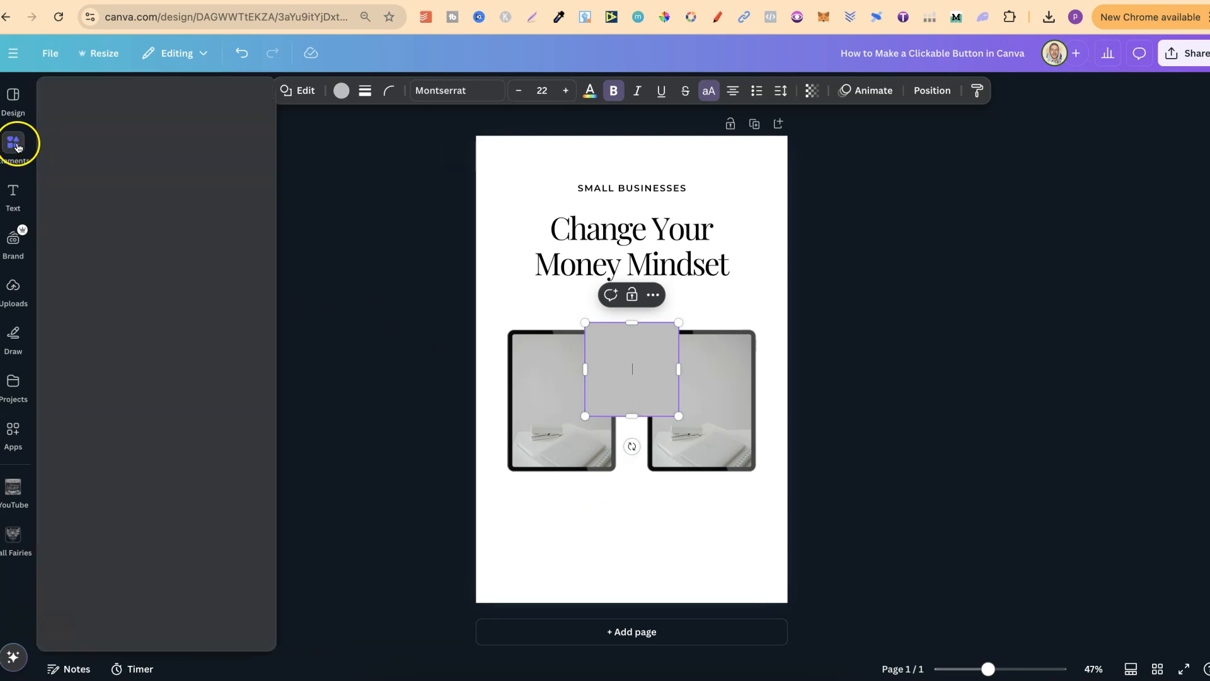
click(13, 142)
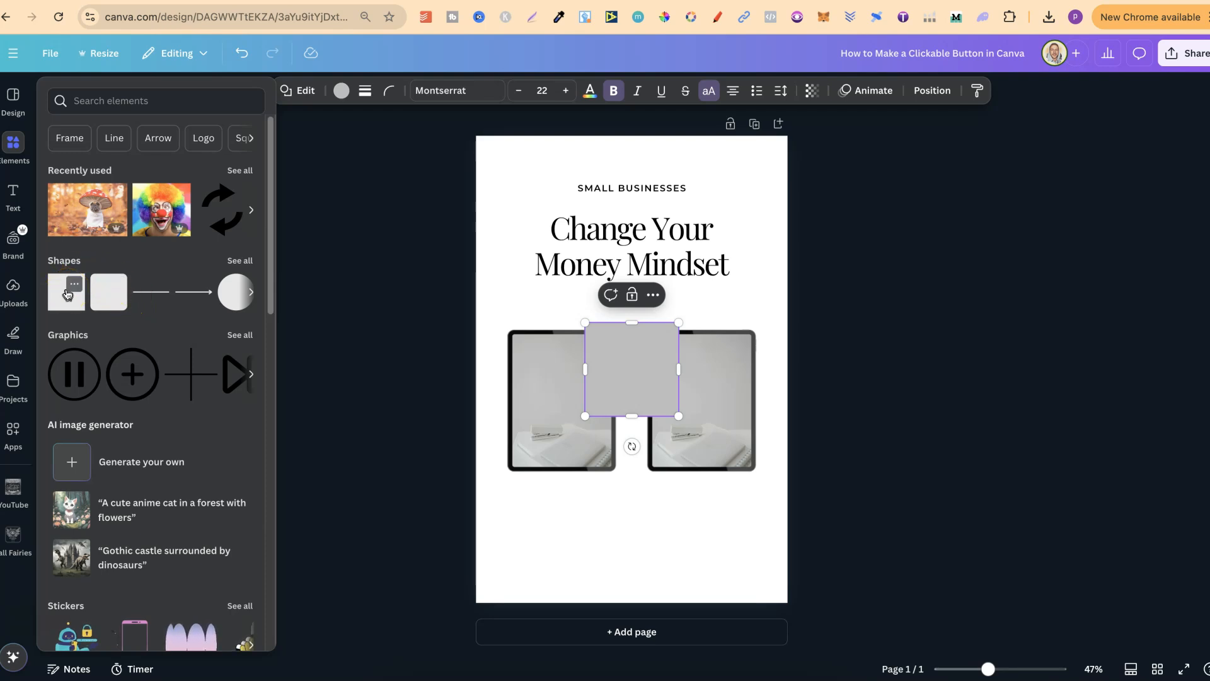
click(913, 394)
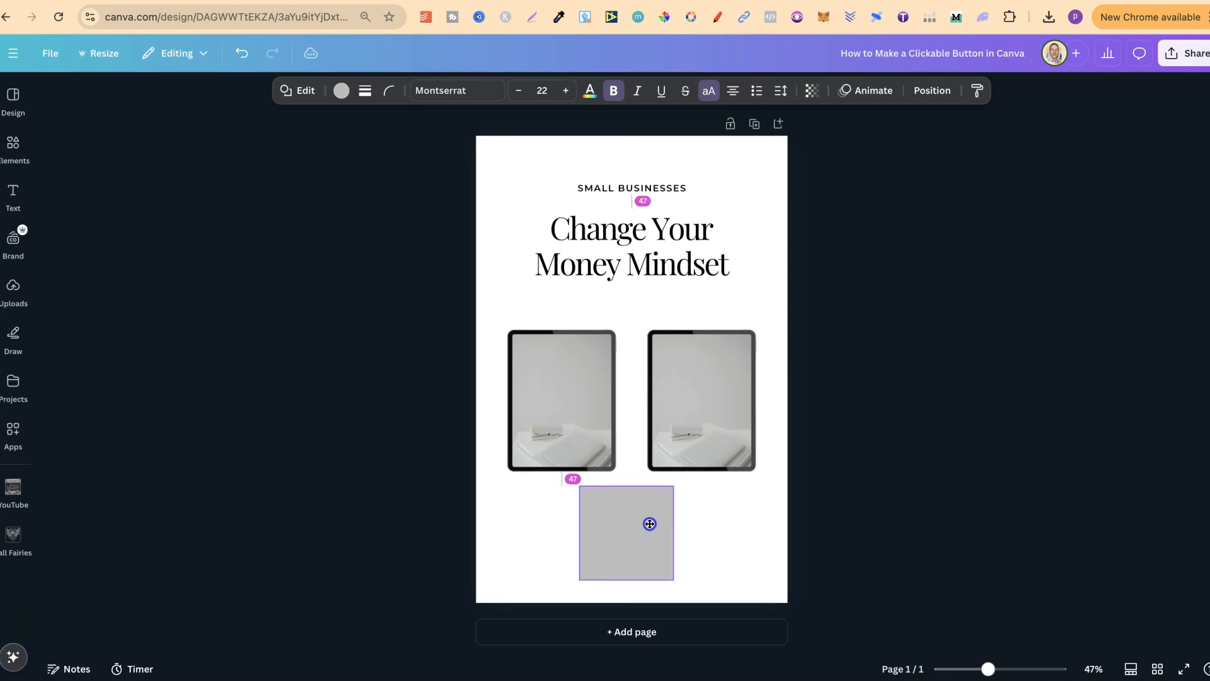
Step: Move the square below the two photos, label it 'LEARN MORE' and raise the text to size 35
click(627, 532)
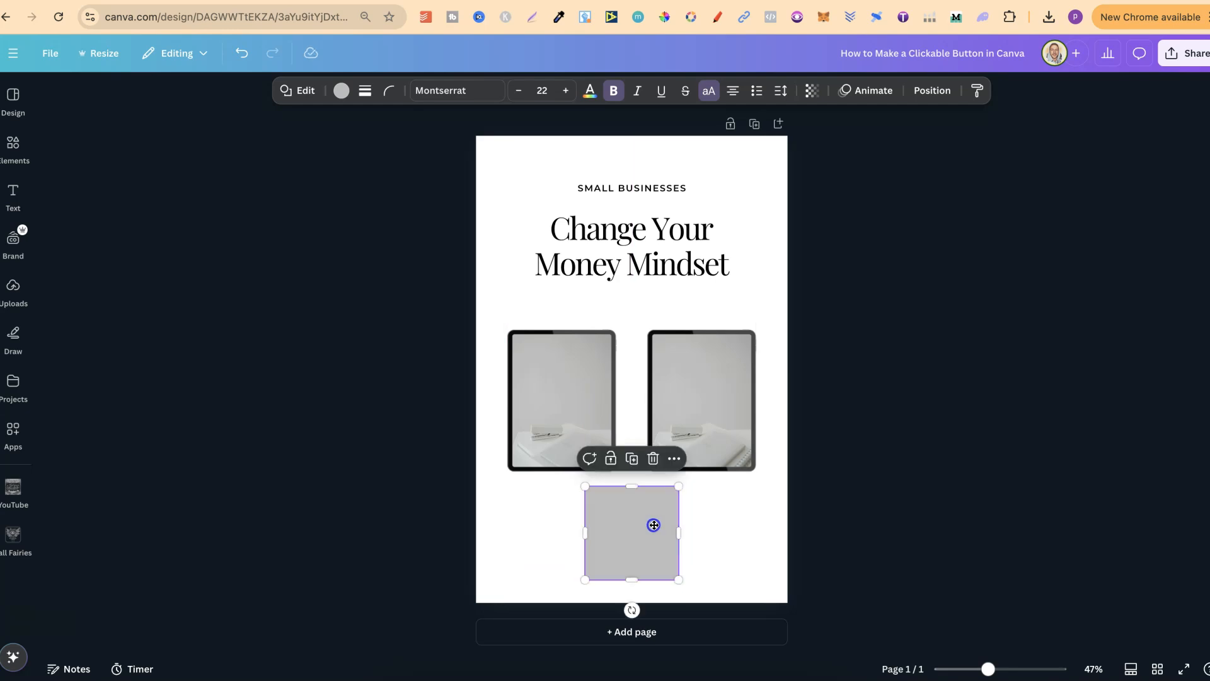
mouse_move(652, 535)
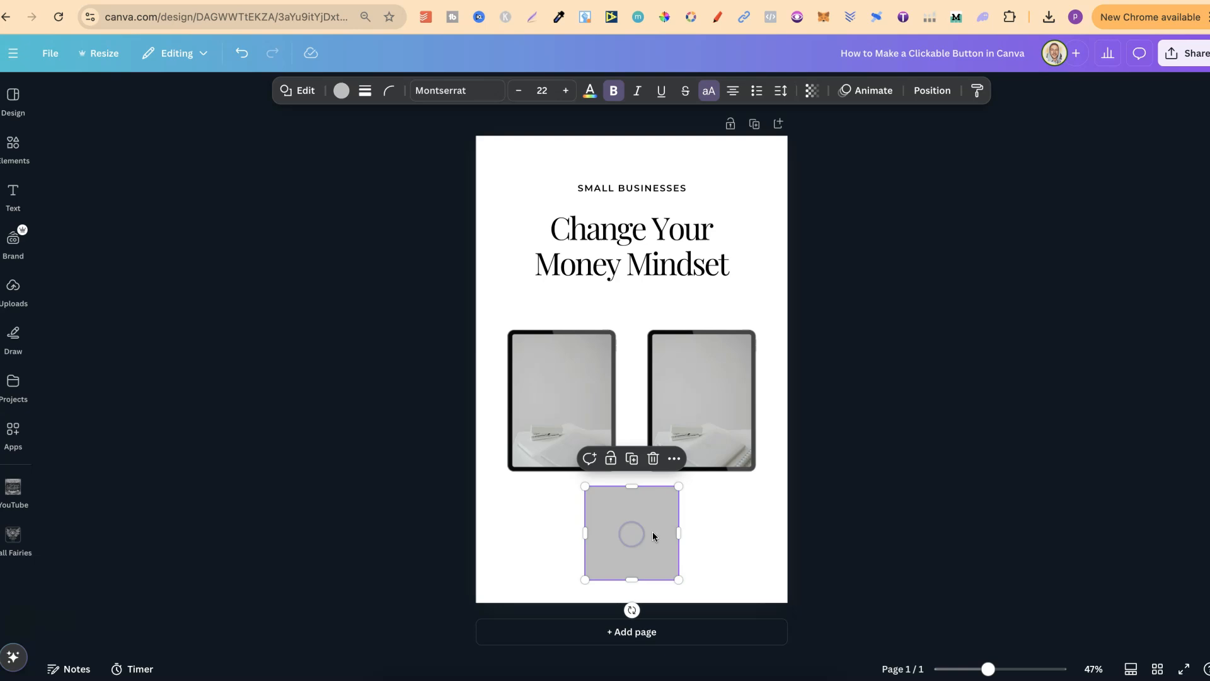
double_click(631, 533)
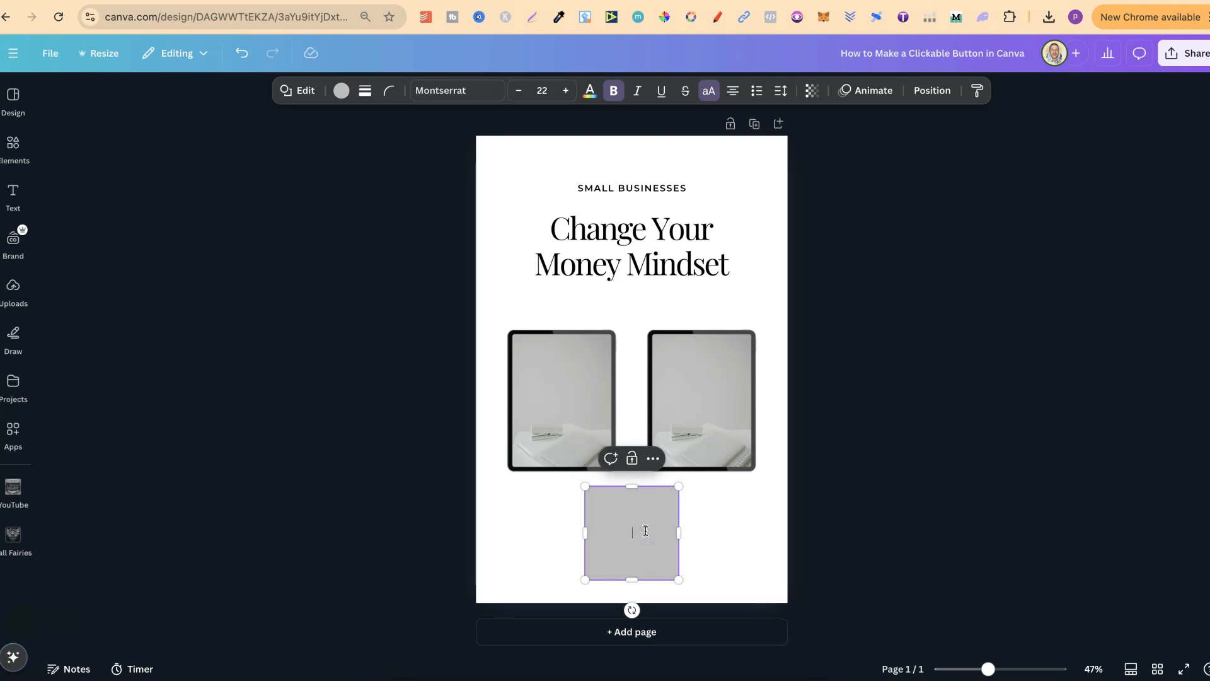
text(LEARN MORE)
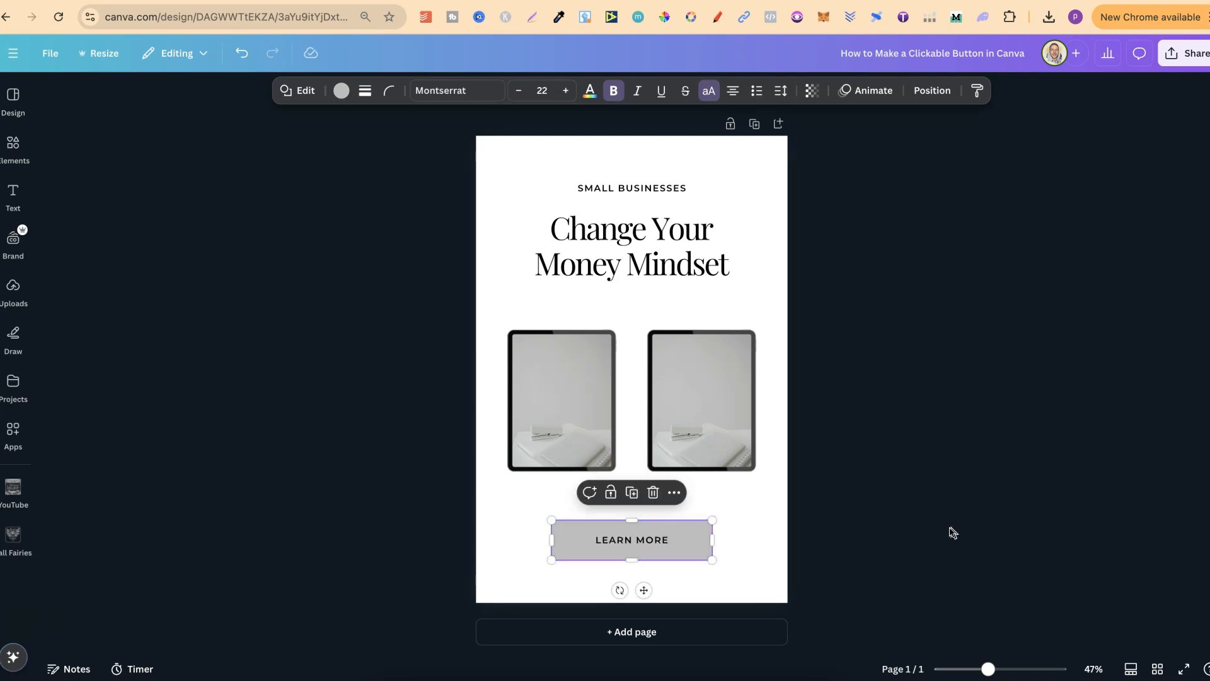
click(565, 91)
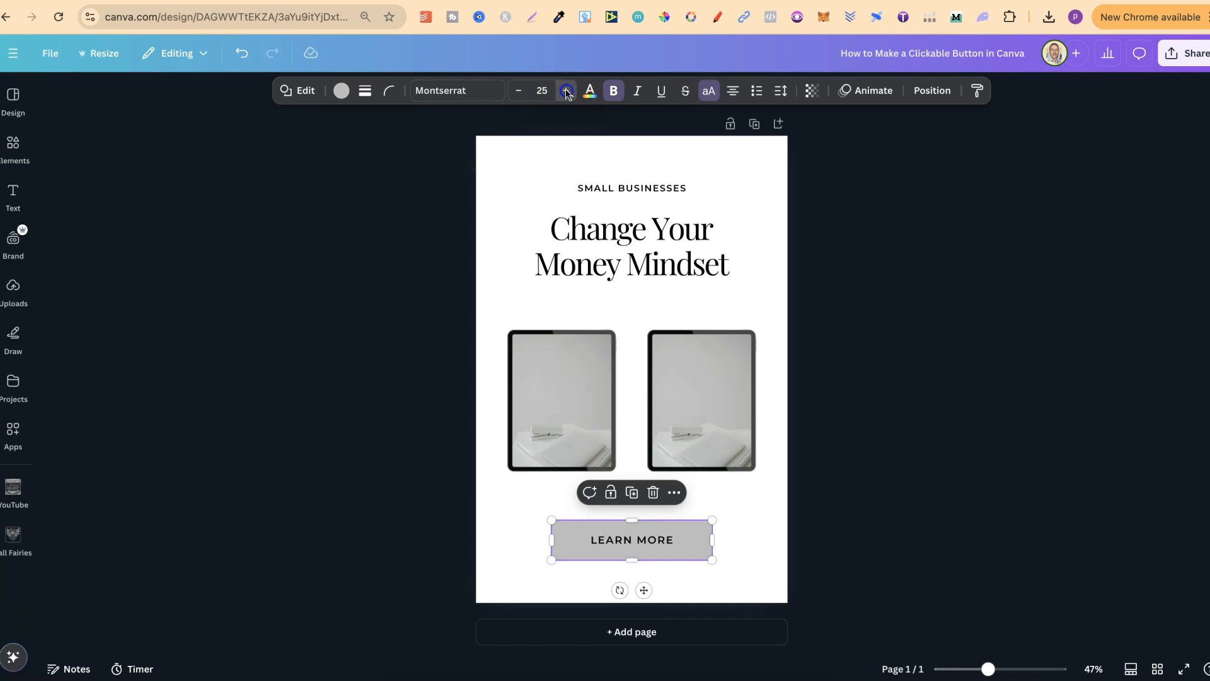
click(566, 91)
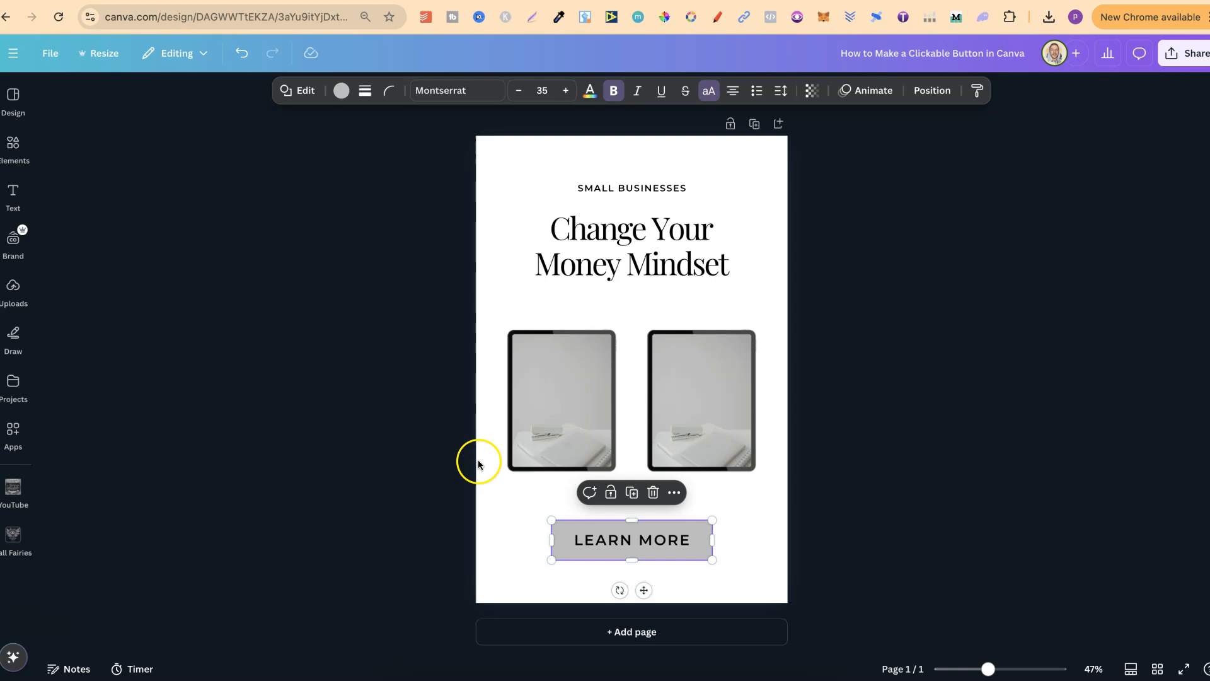
mouse_move(405, 106)
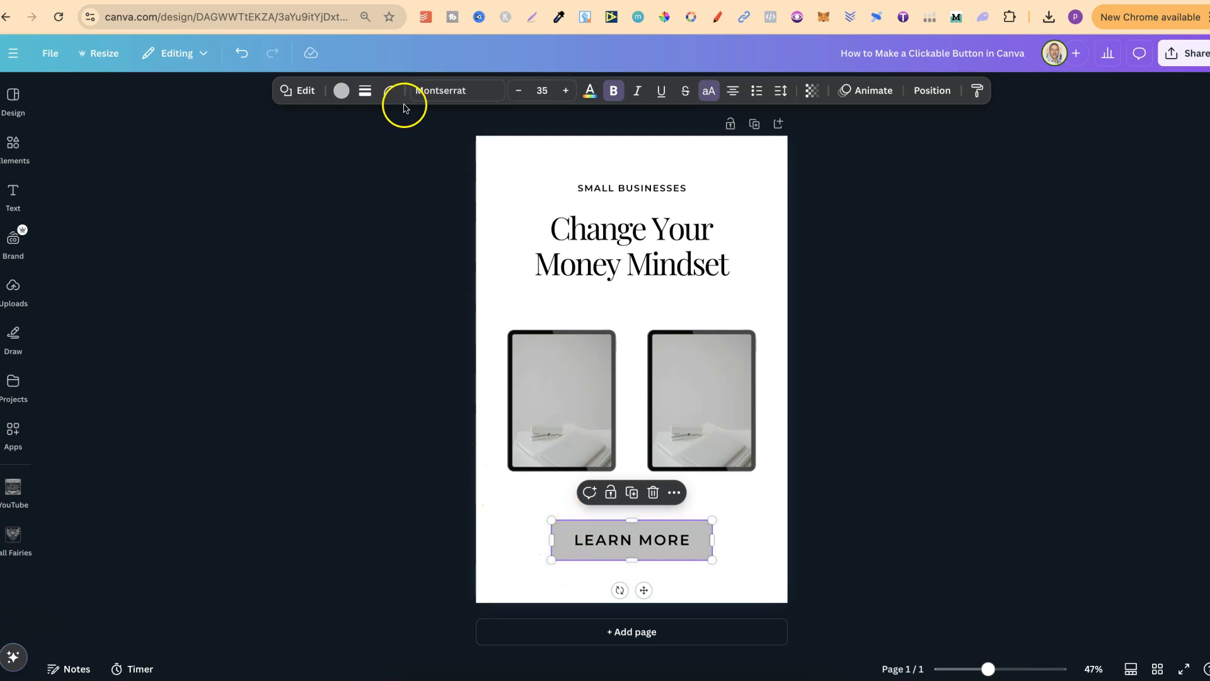
Step: Round the button's corners with the corner-rounding slider until it is pill-shaped
click(388, 90)
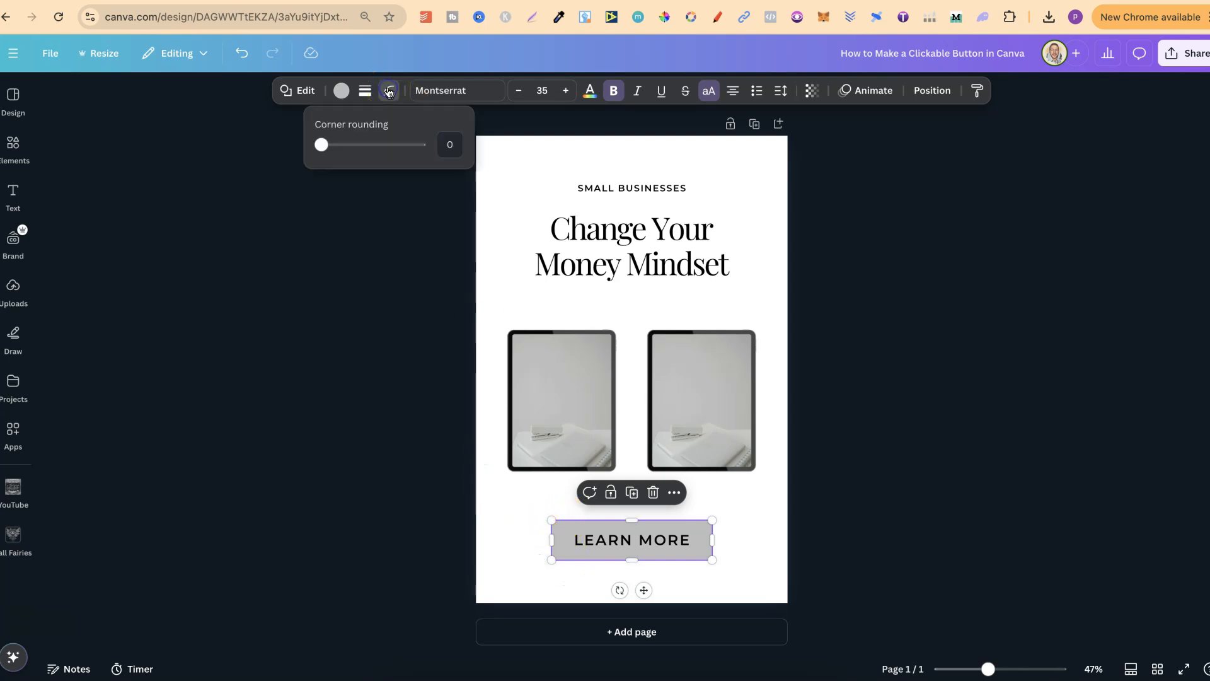
drag(321, 144, 335, 144)
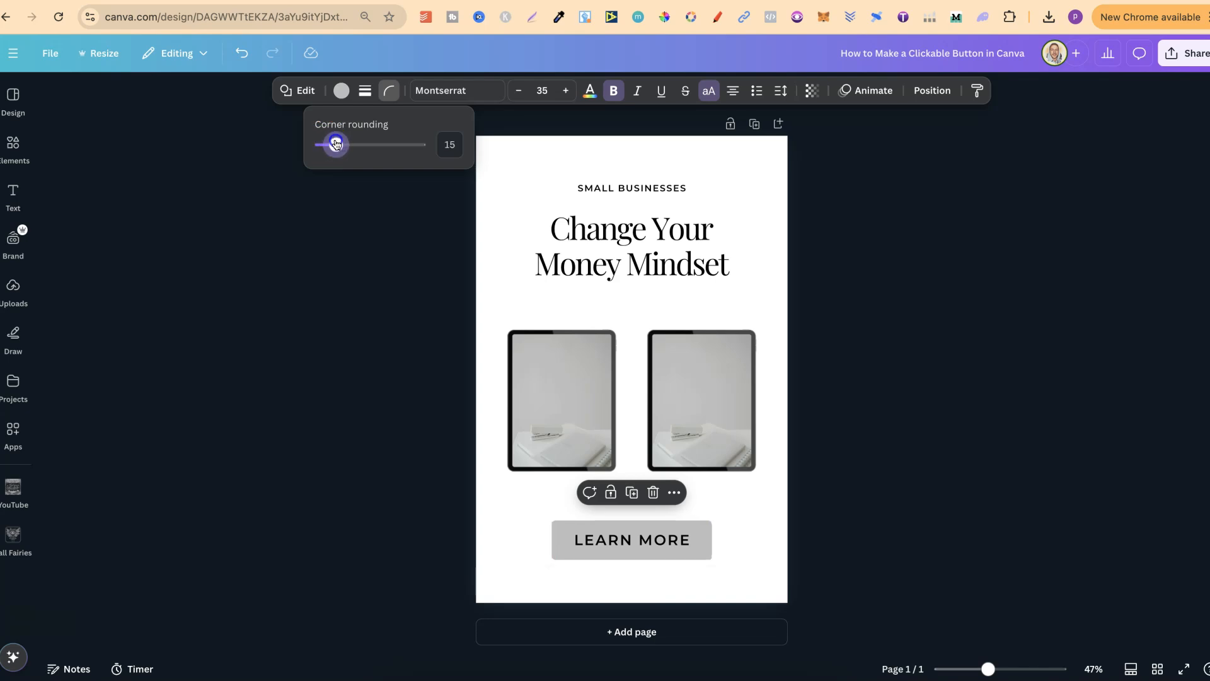
drag(333, 143, 393, 144)
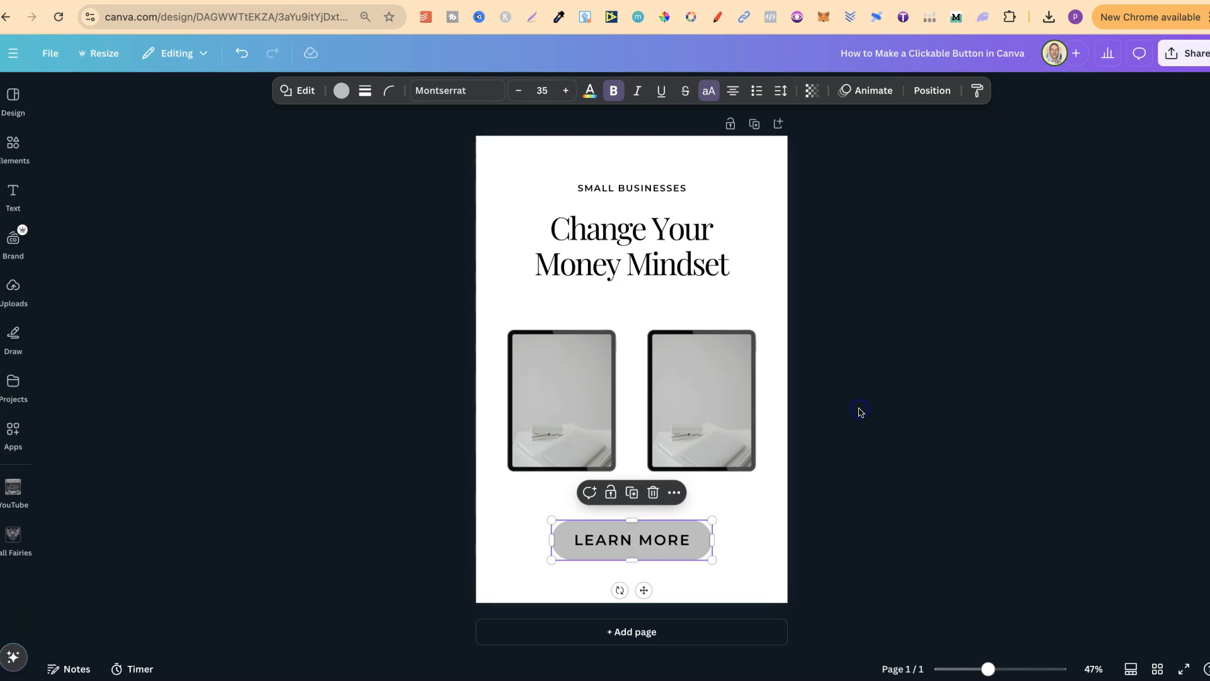
click(860, 412)
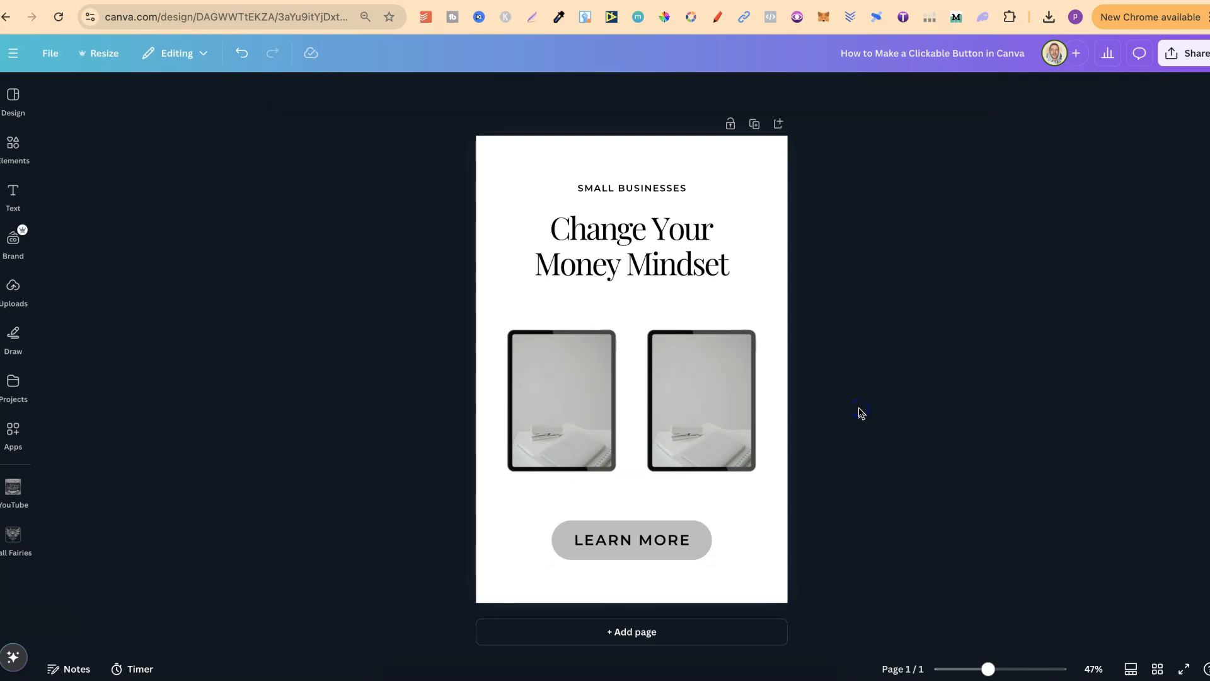
mouse_move(1015, 516)
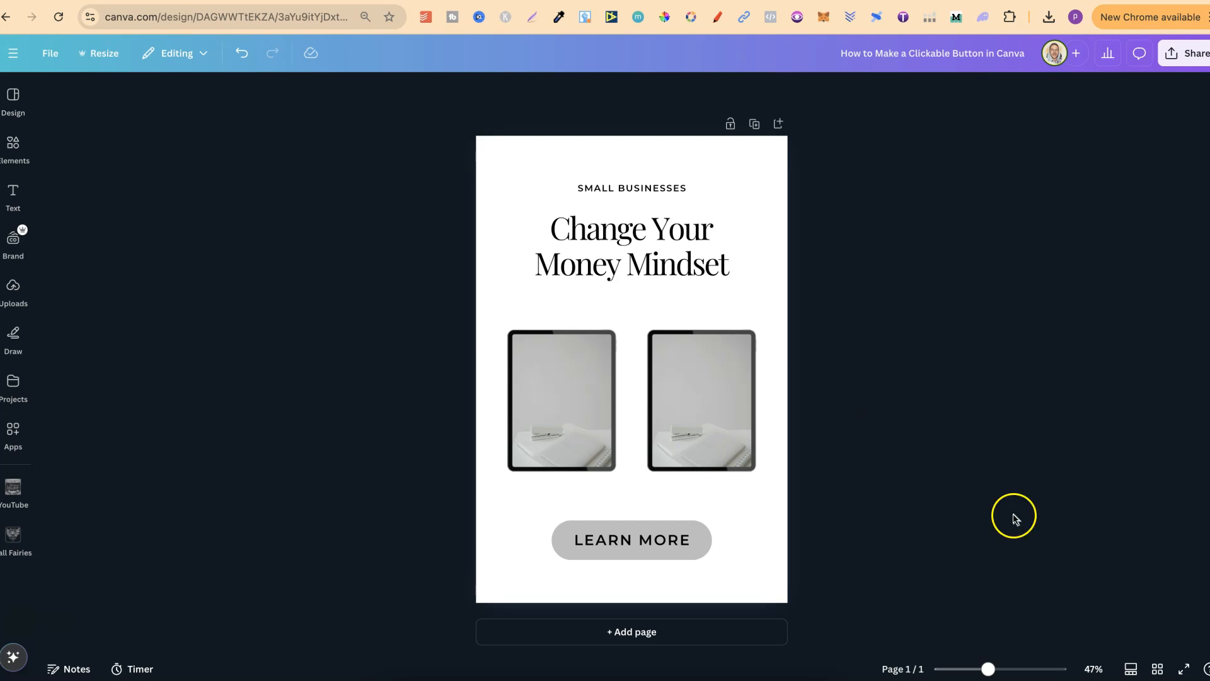
click(631, 540)
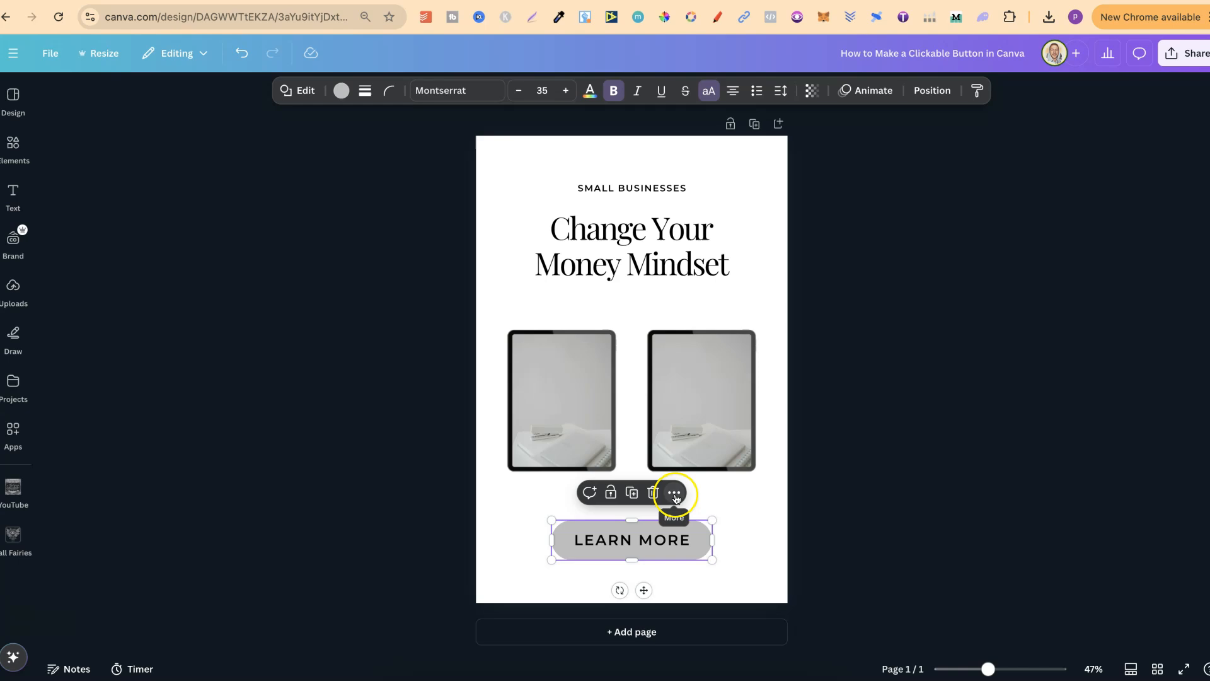
click(673, 493)
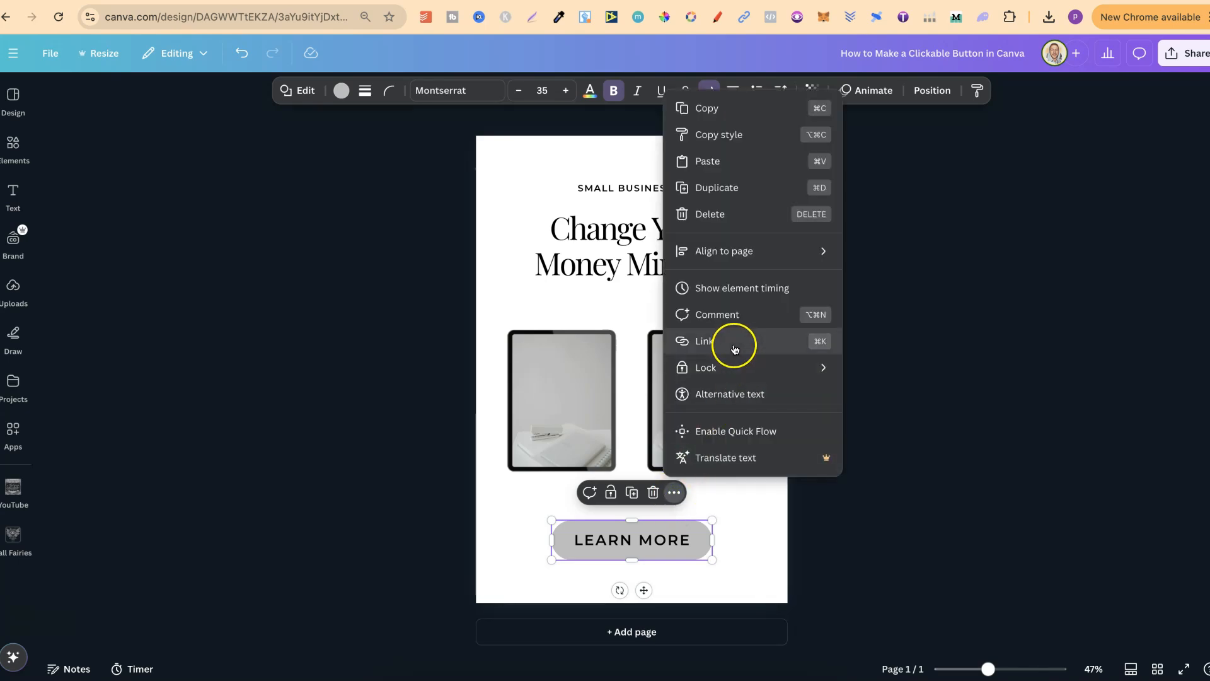
click(703, 341)
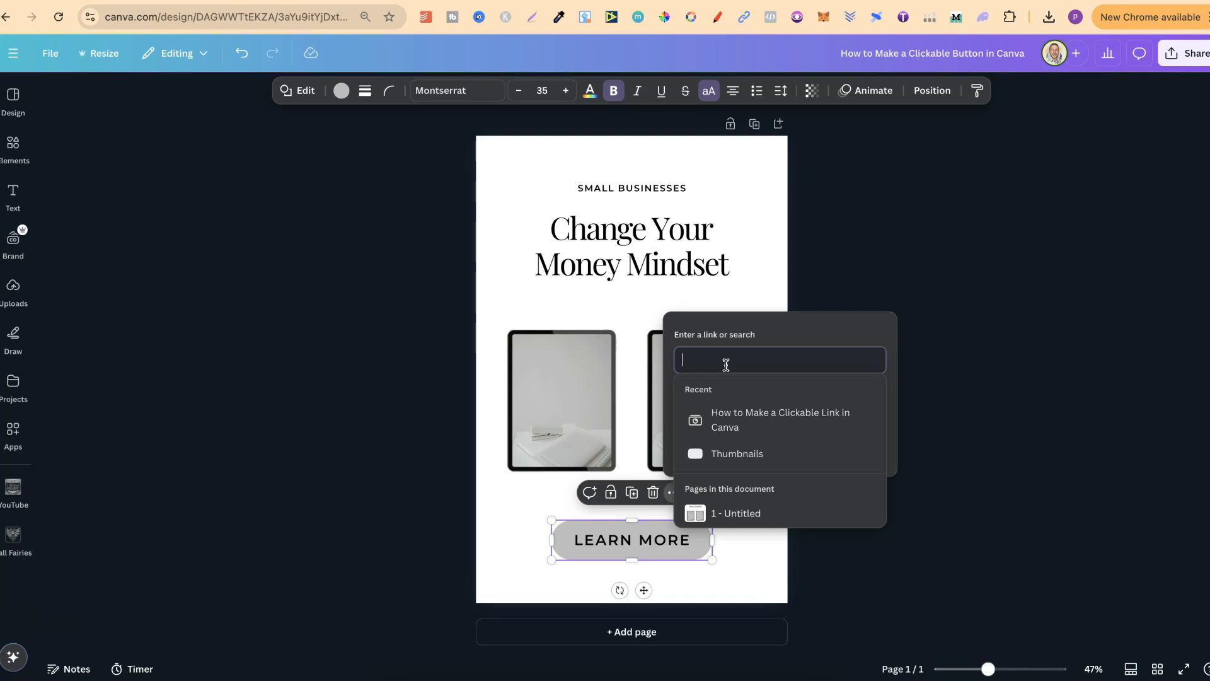
text(www.youtube.com/@StackinDesigns/videos)
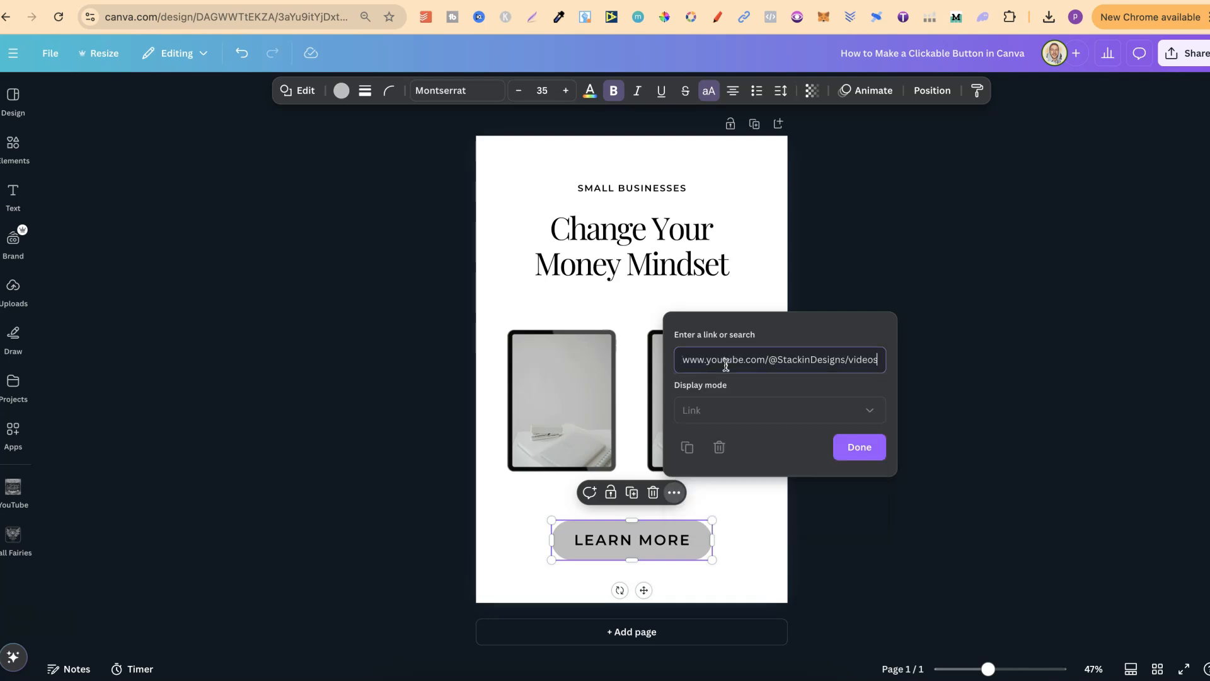
click(858, 446)
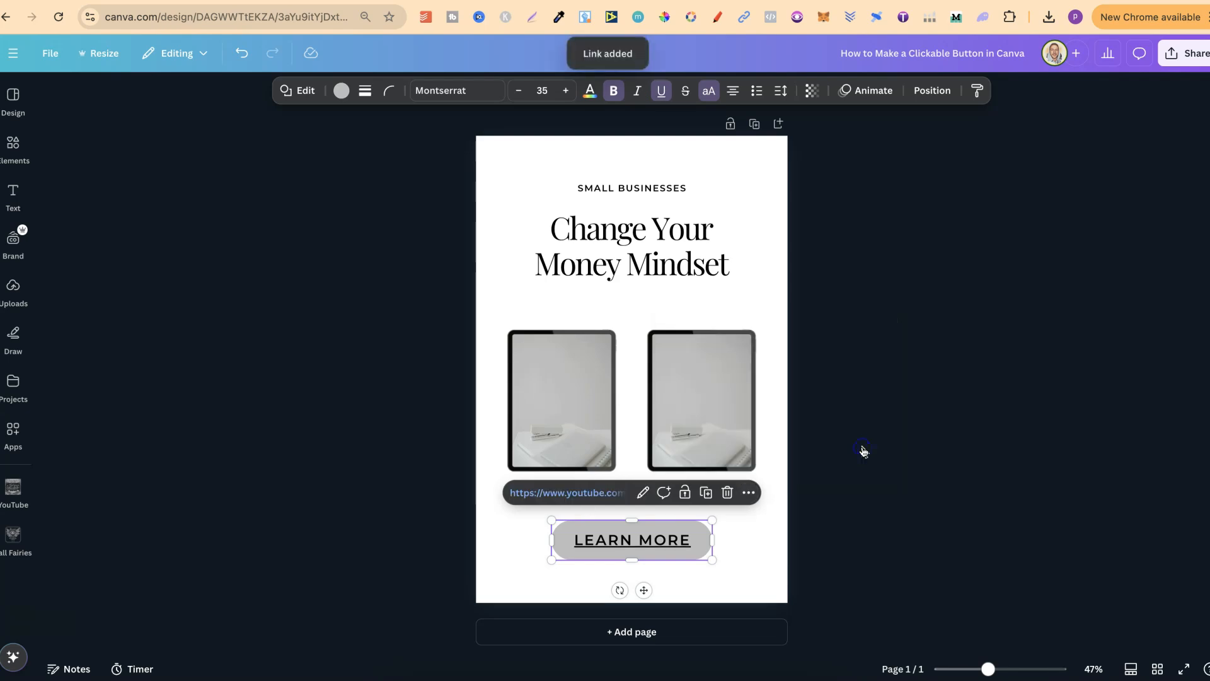
mouse_move(632, 541)
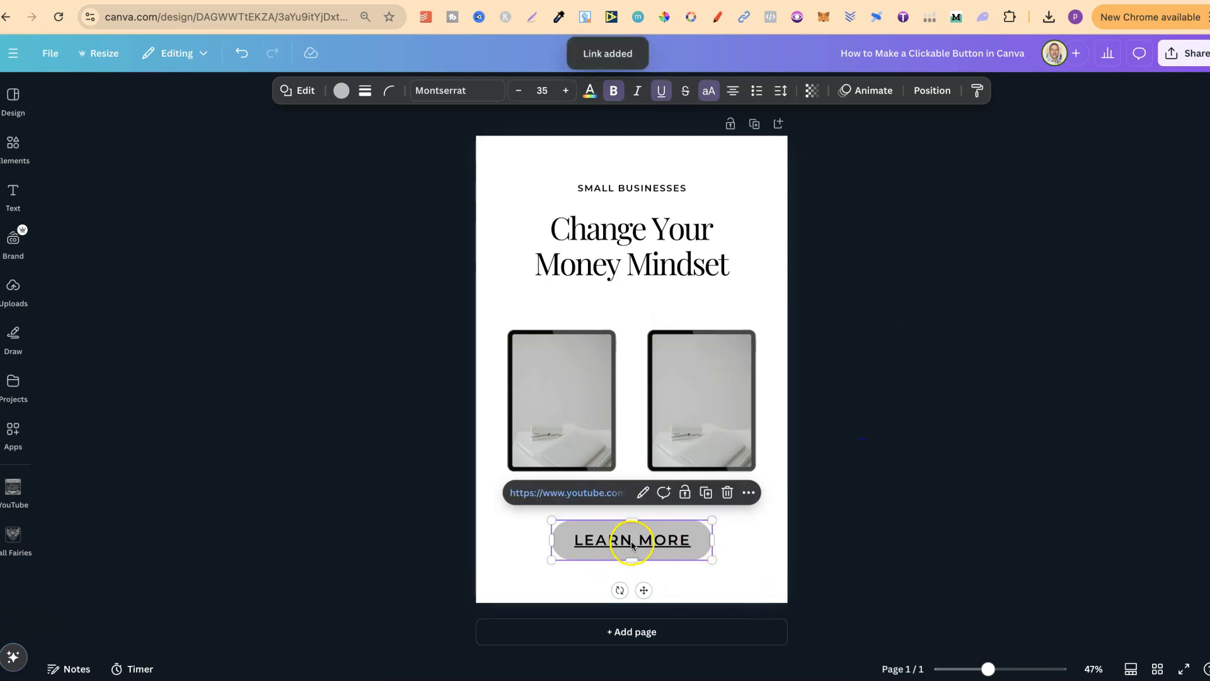
mouse_move(647, 494)
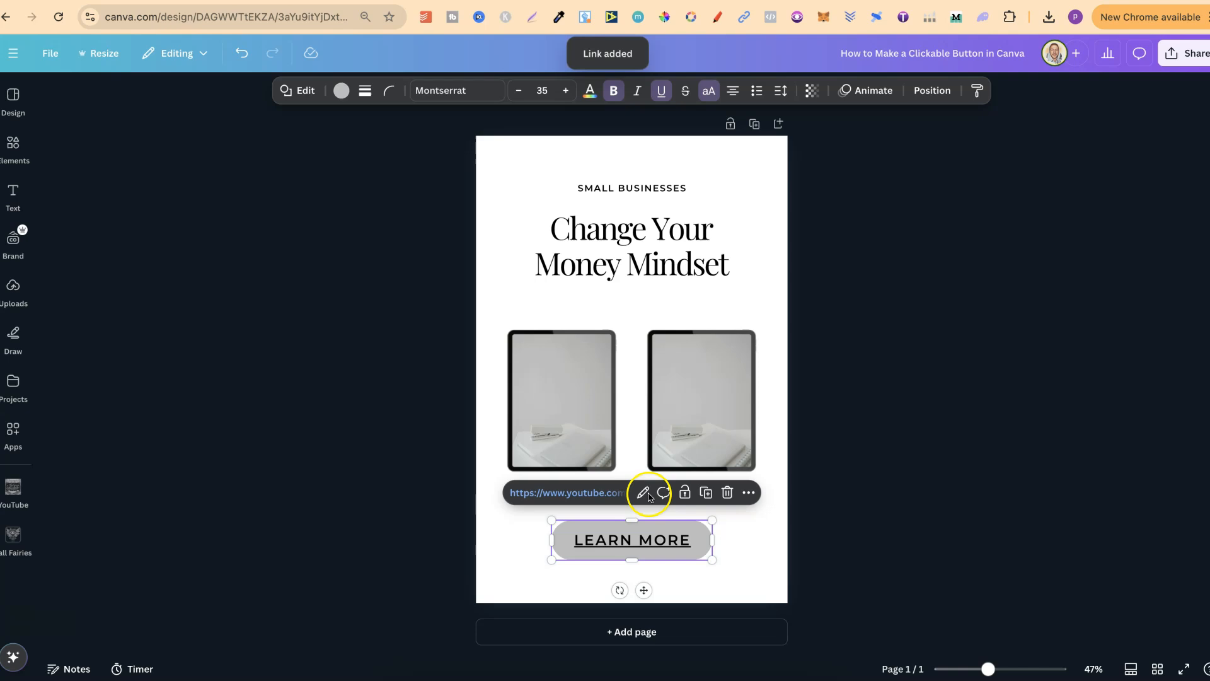
click(972, 432)
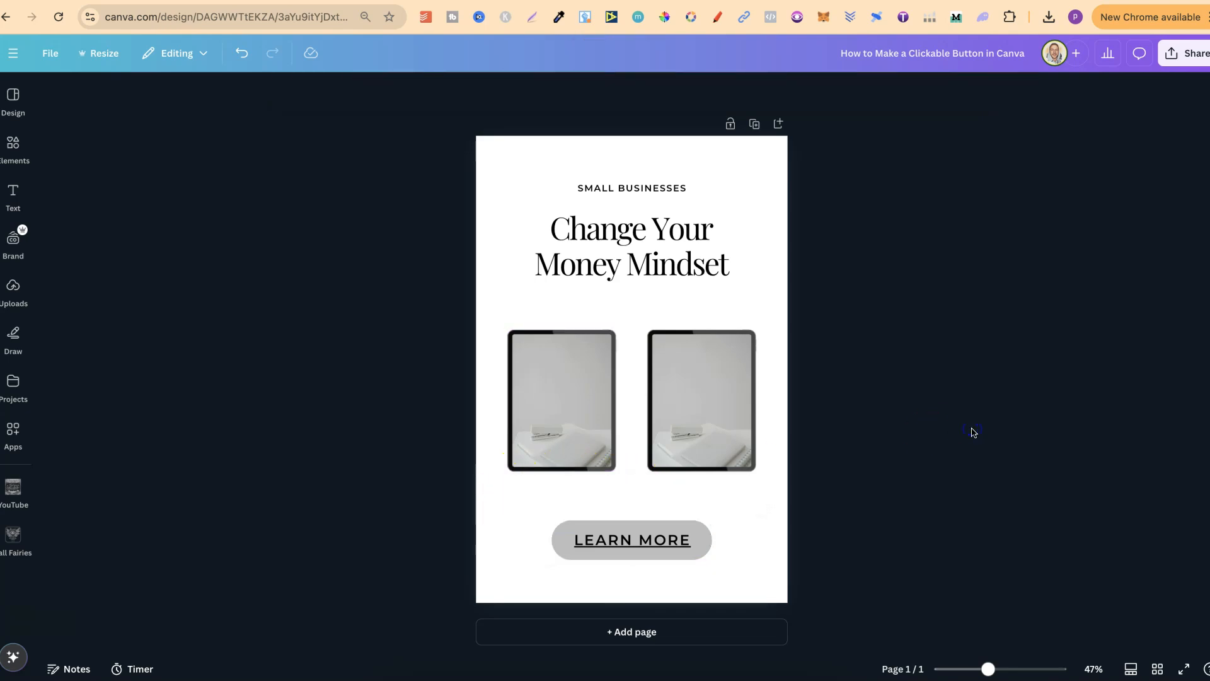
mouse_move(1188, 53)
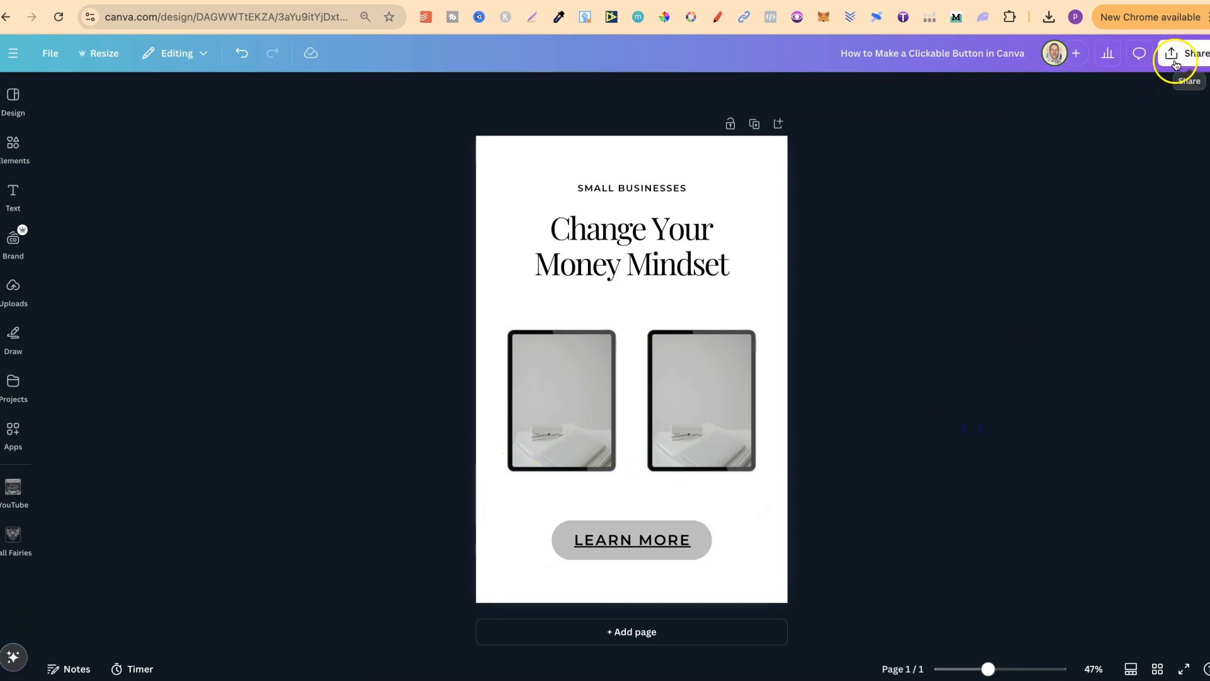
Step: Download the poster as PDF Standard and open the downloaded file in the browser
click(1188, 53)
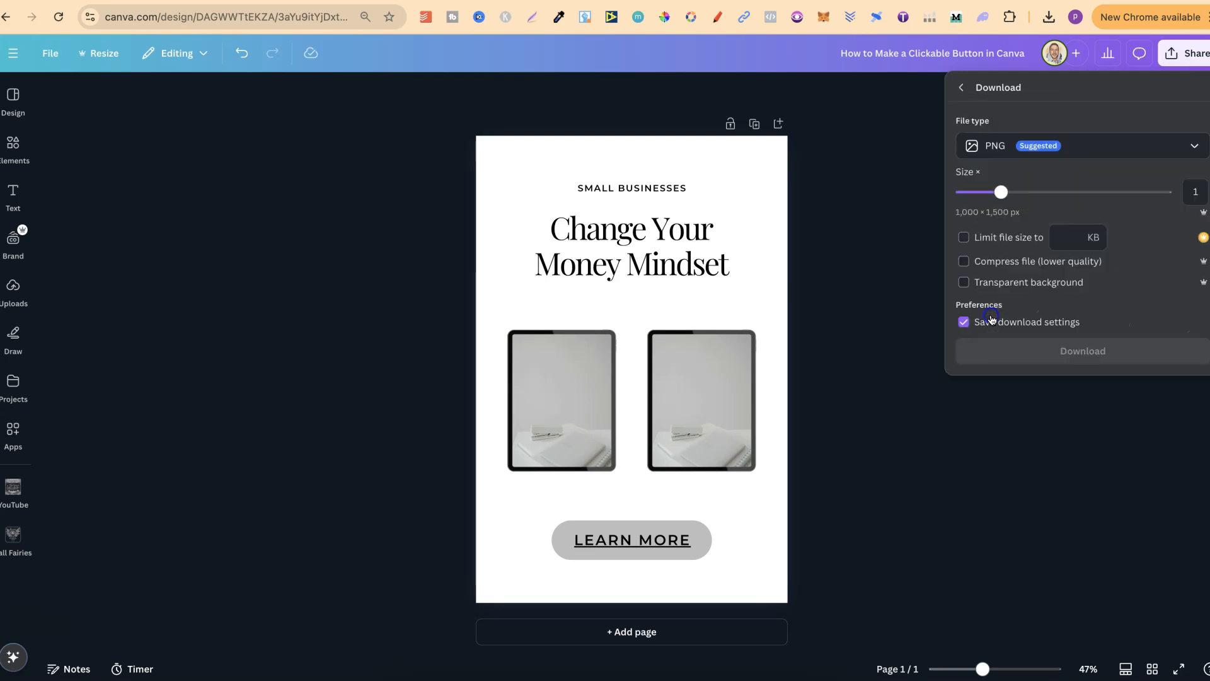
click(1080, 147)
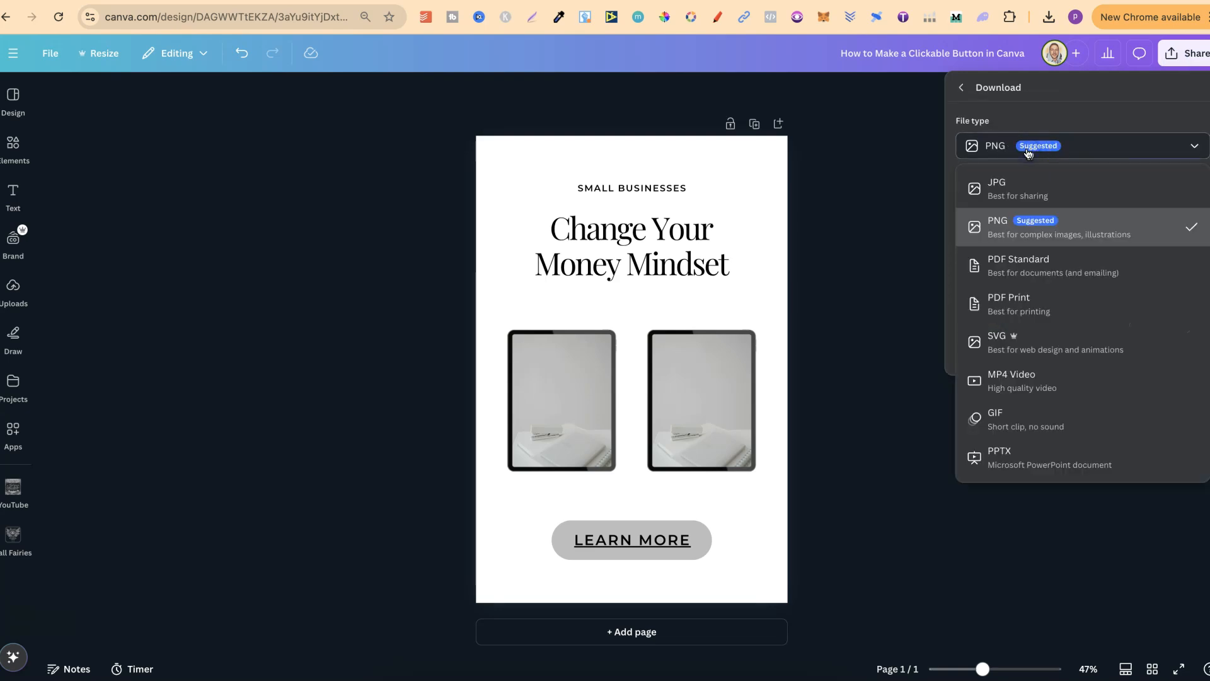
click(1018, 265)
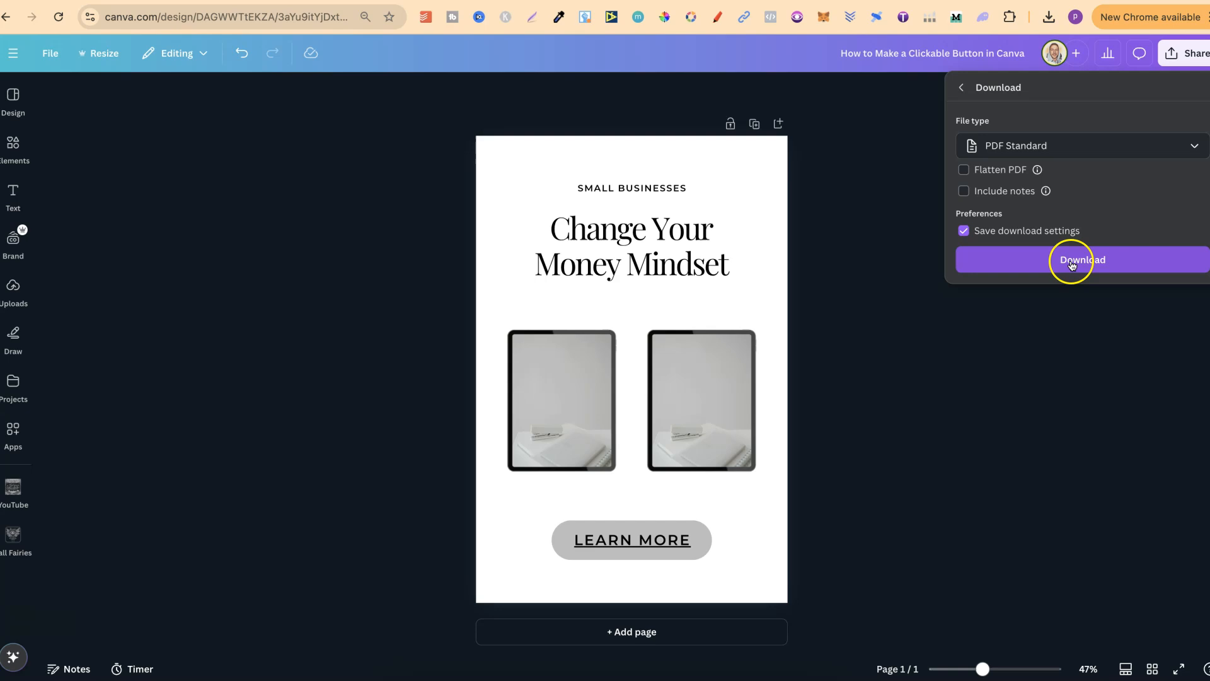
click(1080, 260)
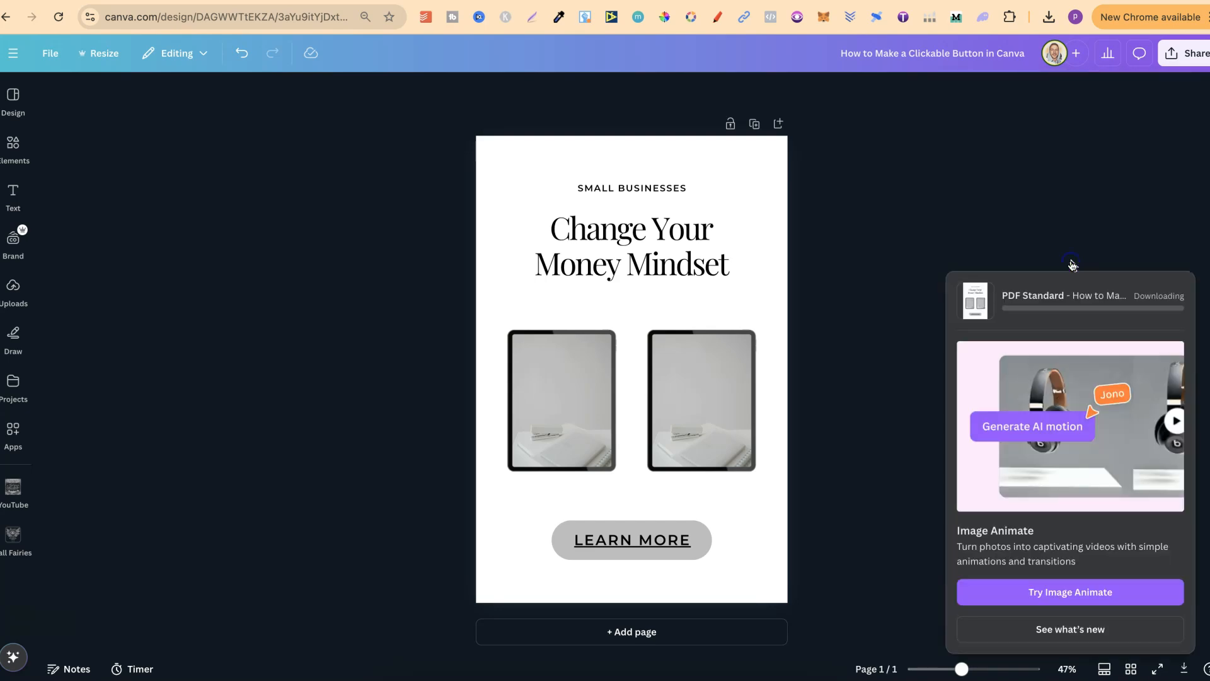
click(632, 539)
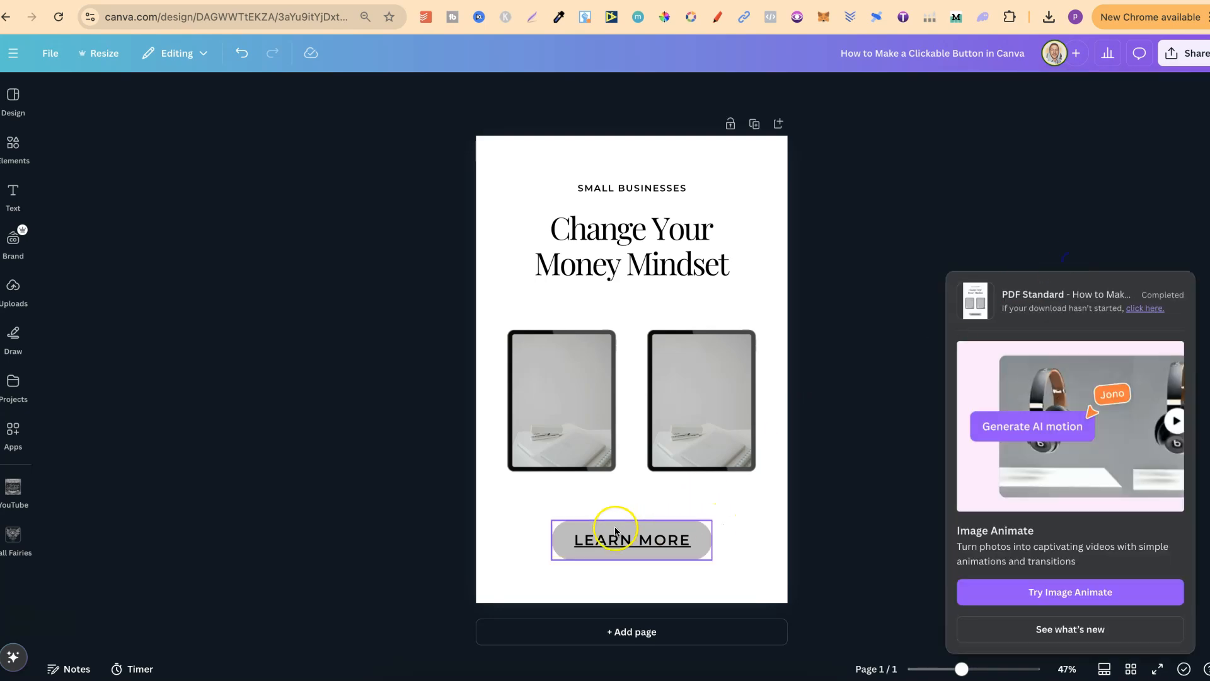
click(1048, 16)
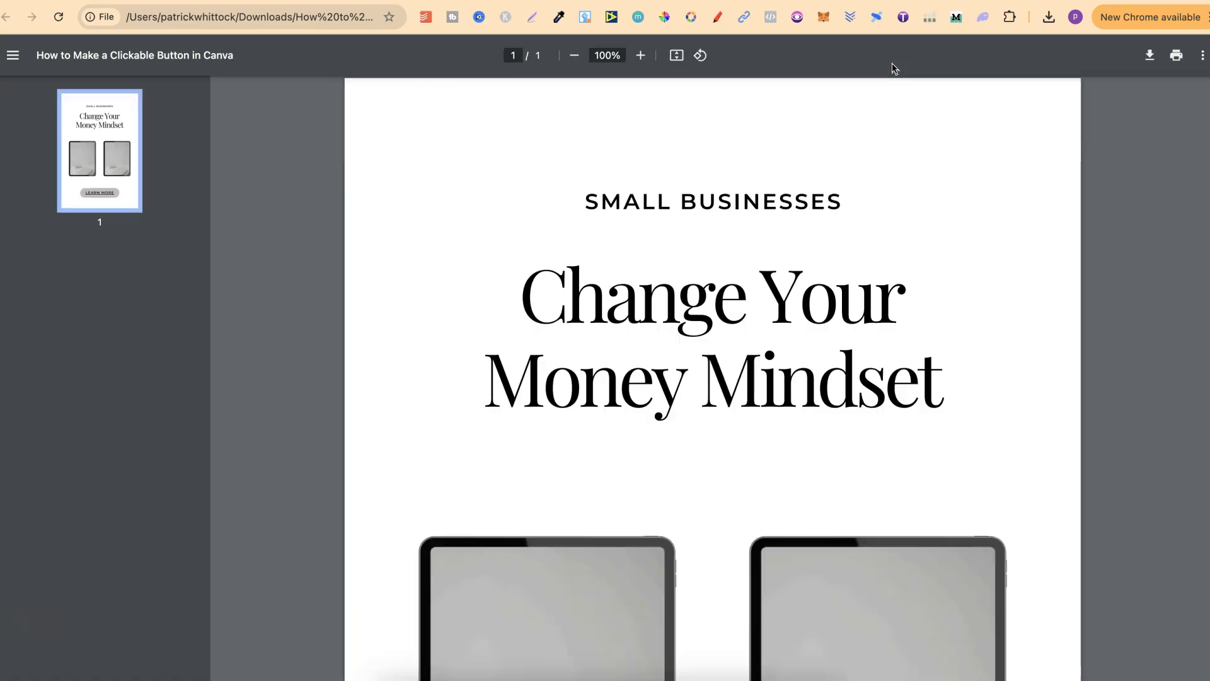
Step: Zoom out to the whole PDF page and follow LEARN MORE to the StackinDesigns YouTube videos page
click(575, 55)
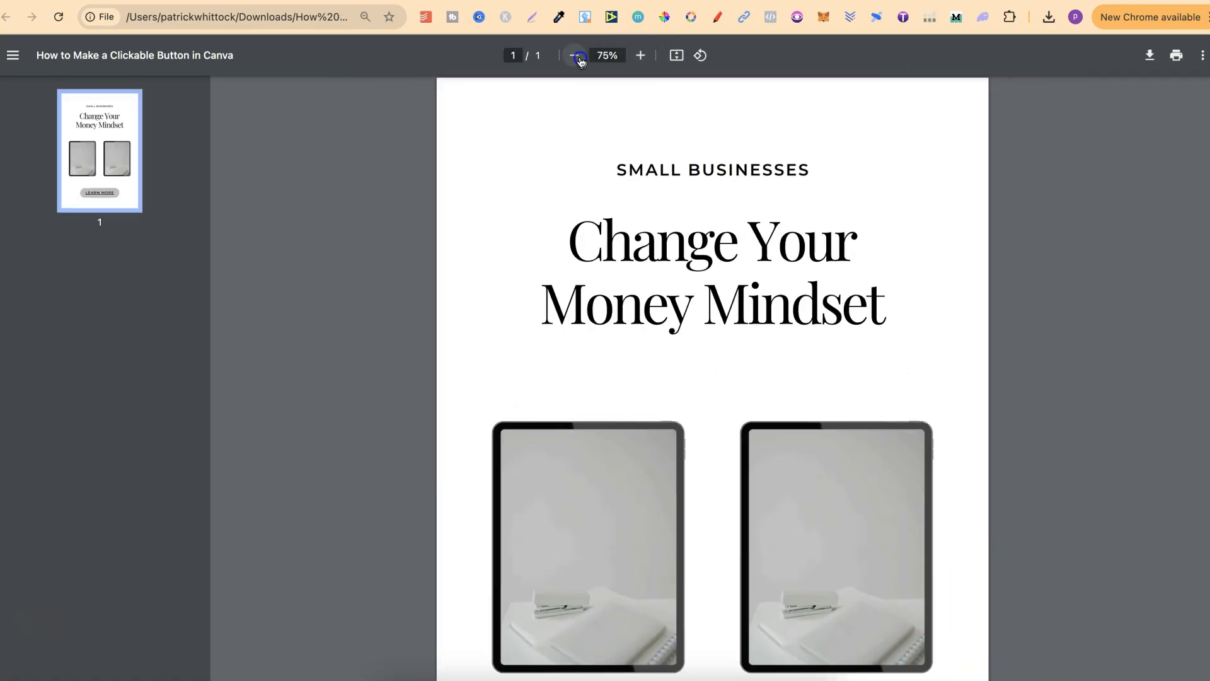
click(574, 54)
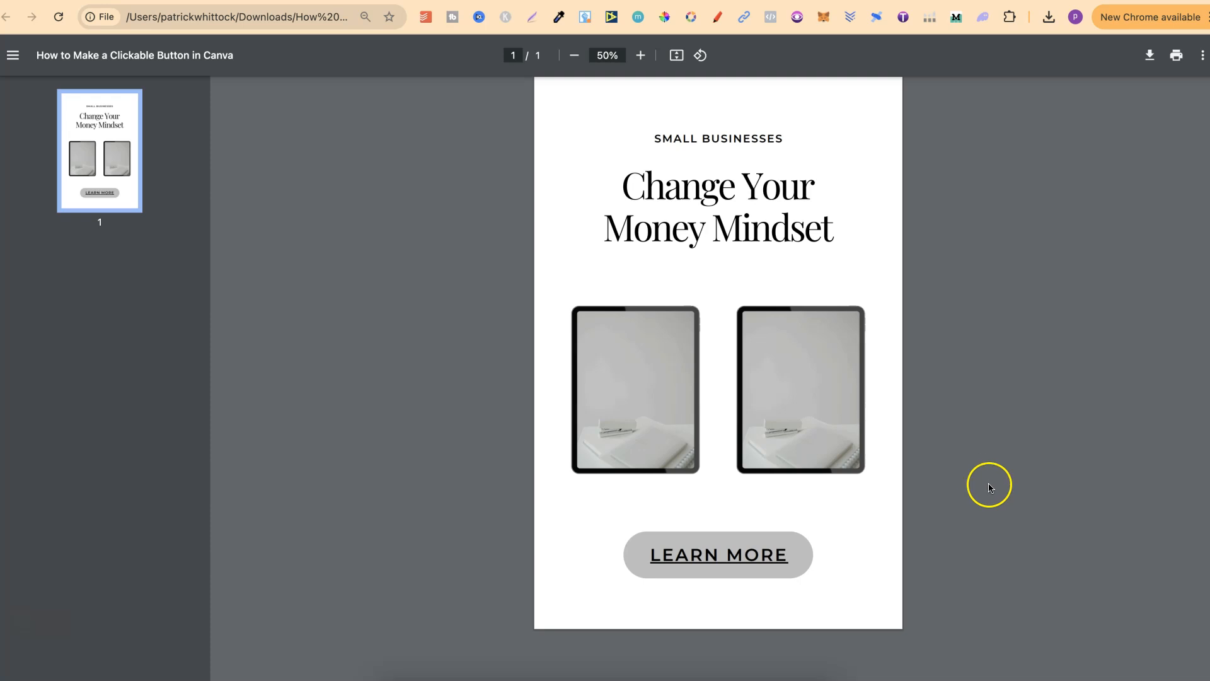
mouse_move(685, 617)
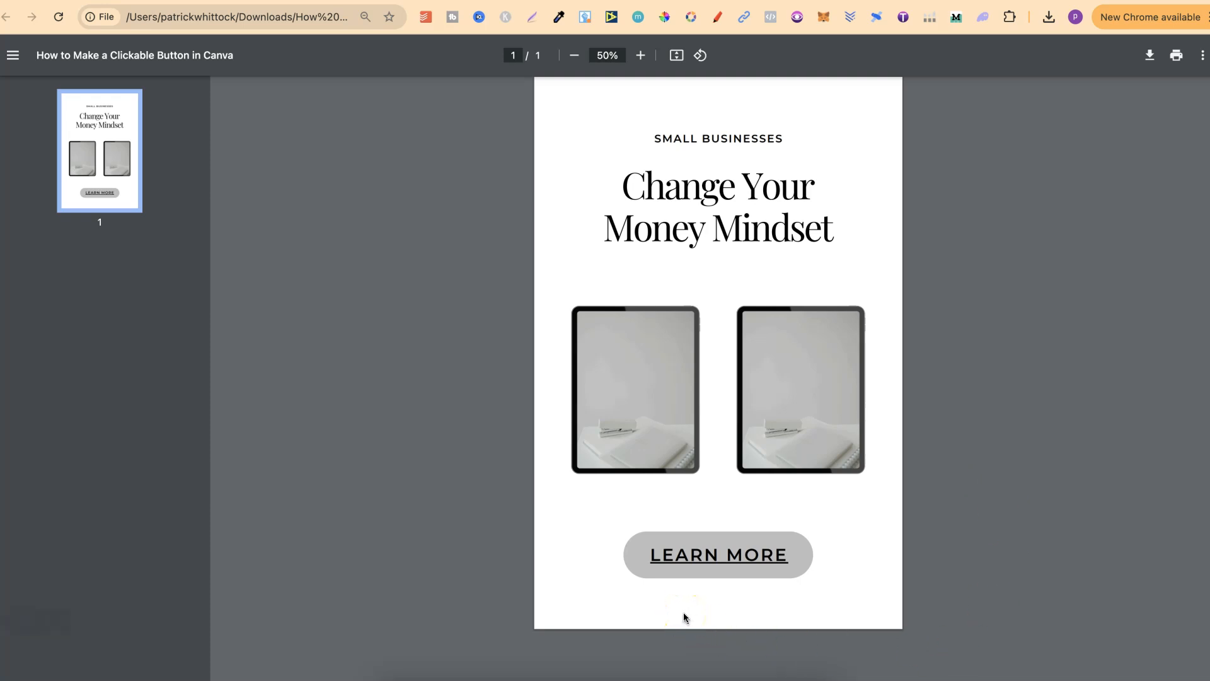
click(717, 555)
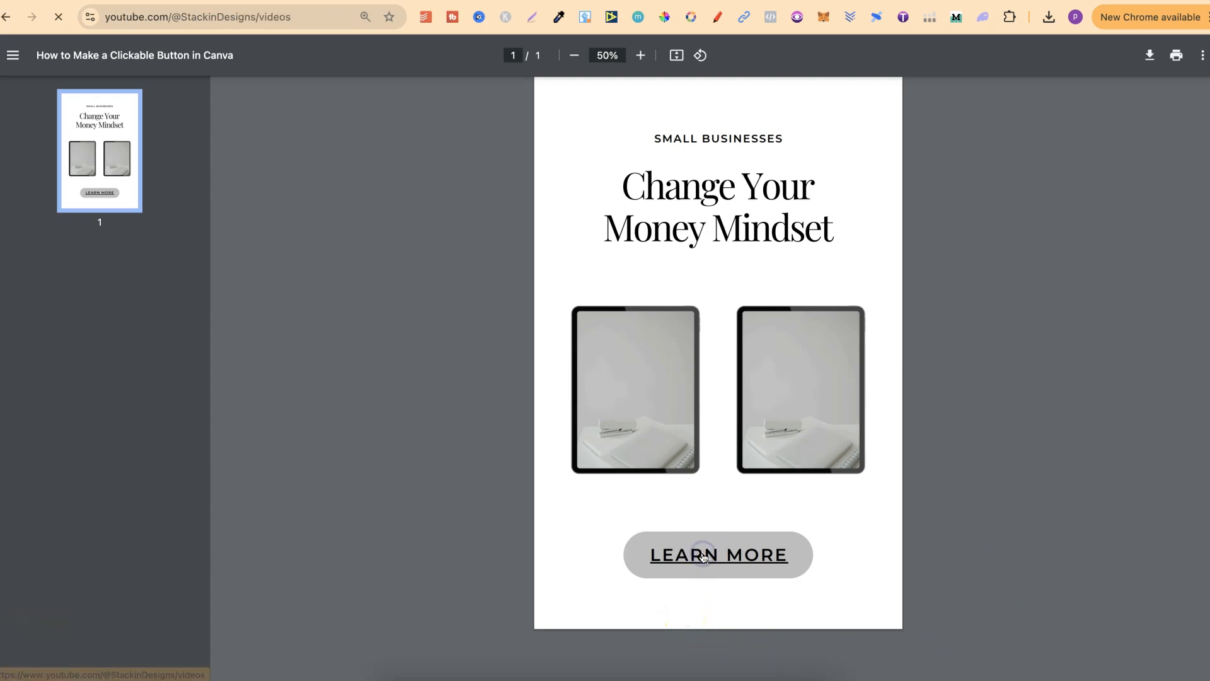
click(717, 555)
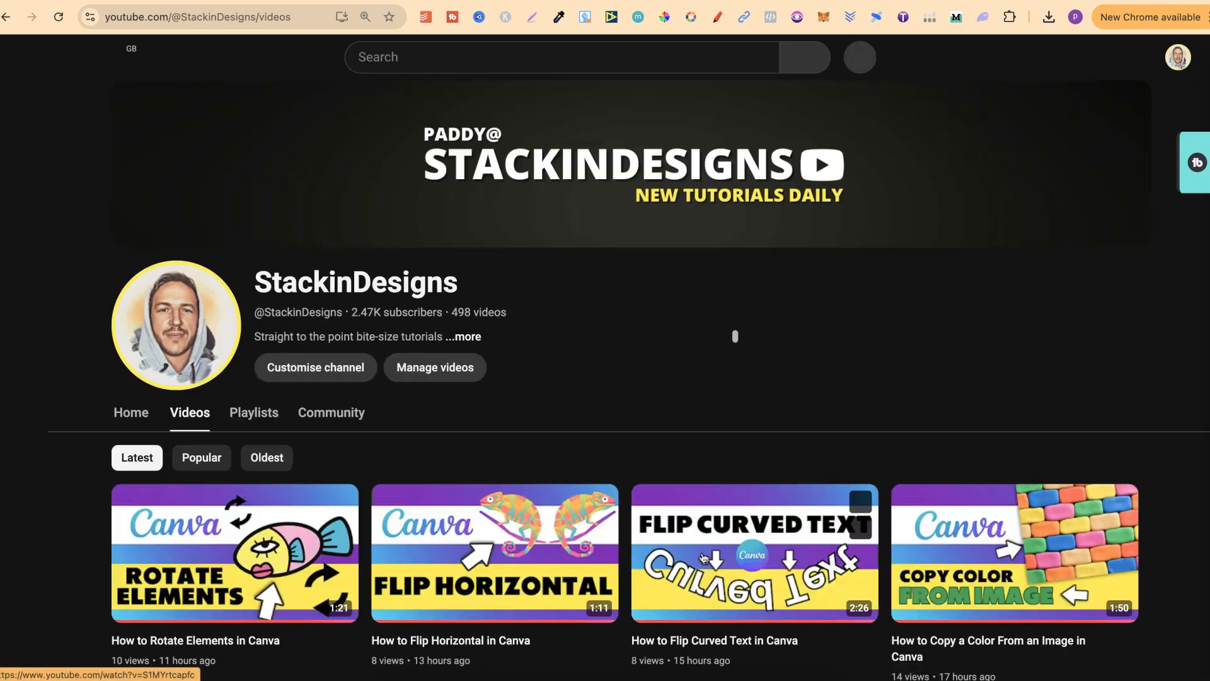